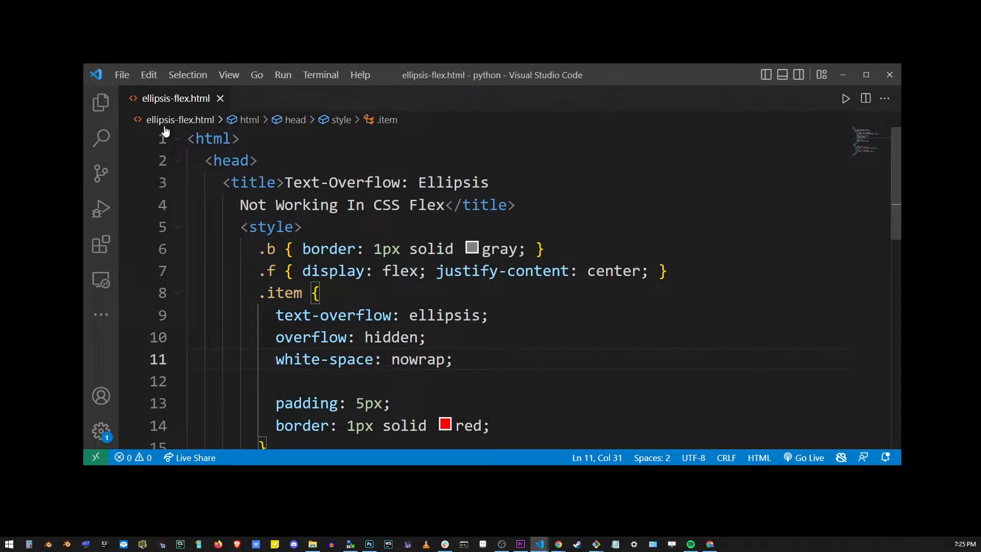
- Switch to the Light (Visual Studio) theme, then reopen the Color Theme list
click(122, 74)
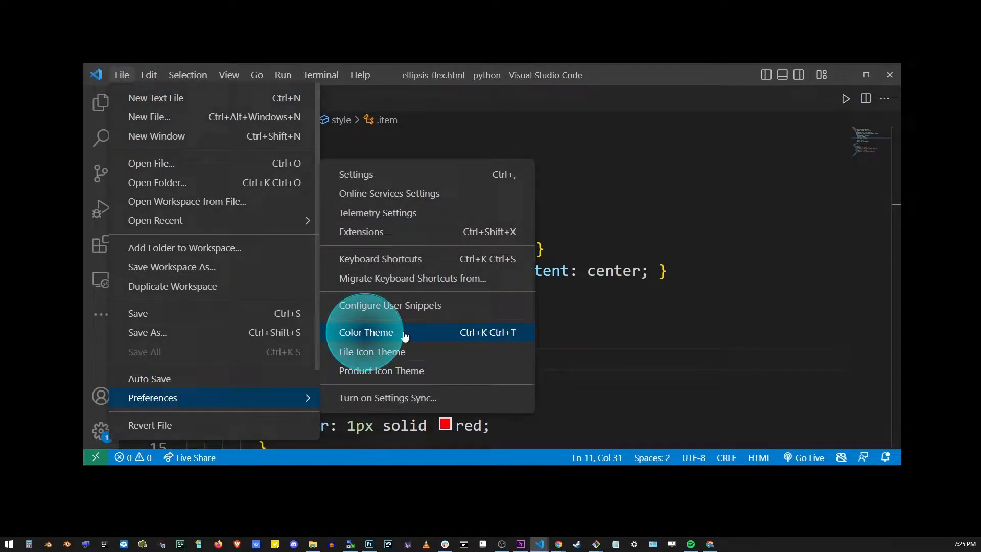
click(365, 332)
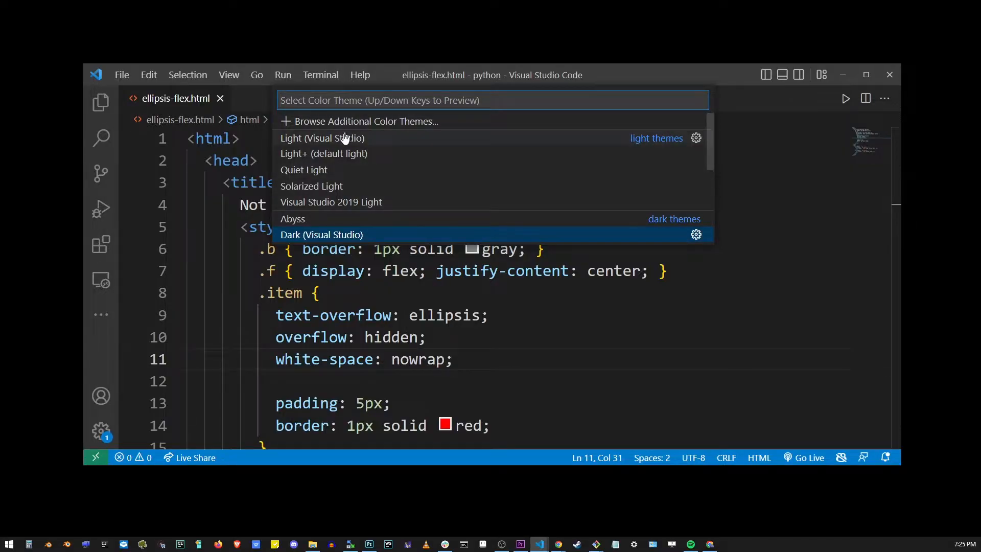
mouse_move(388, 145)
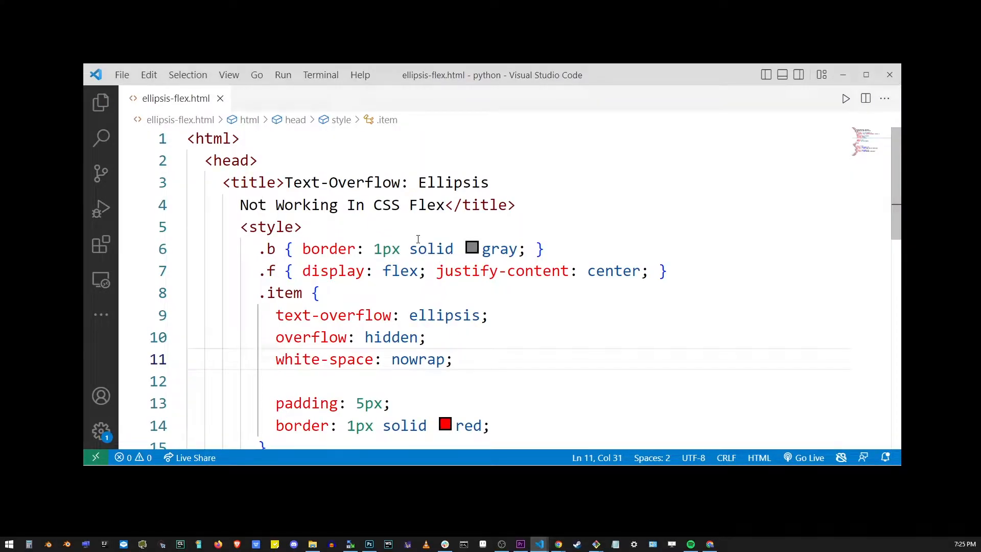
mouse_move(100, 169)
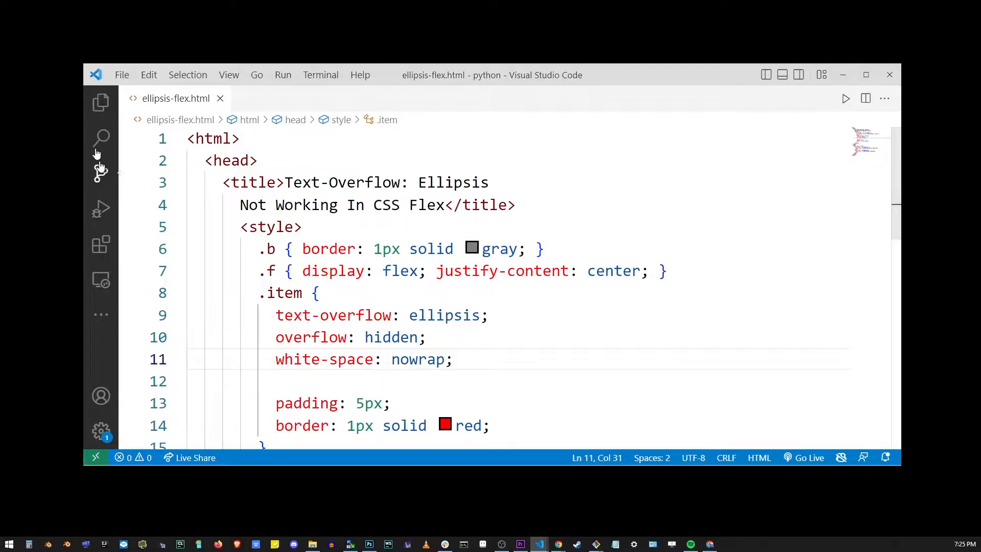
click(122, 74)
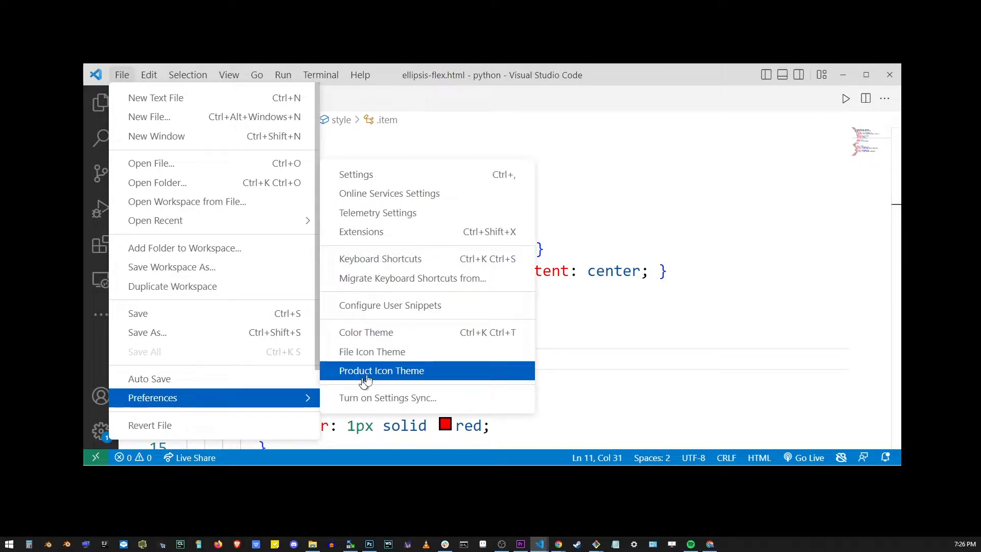
click(366, 332)
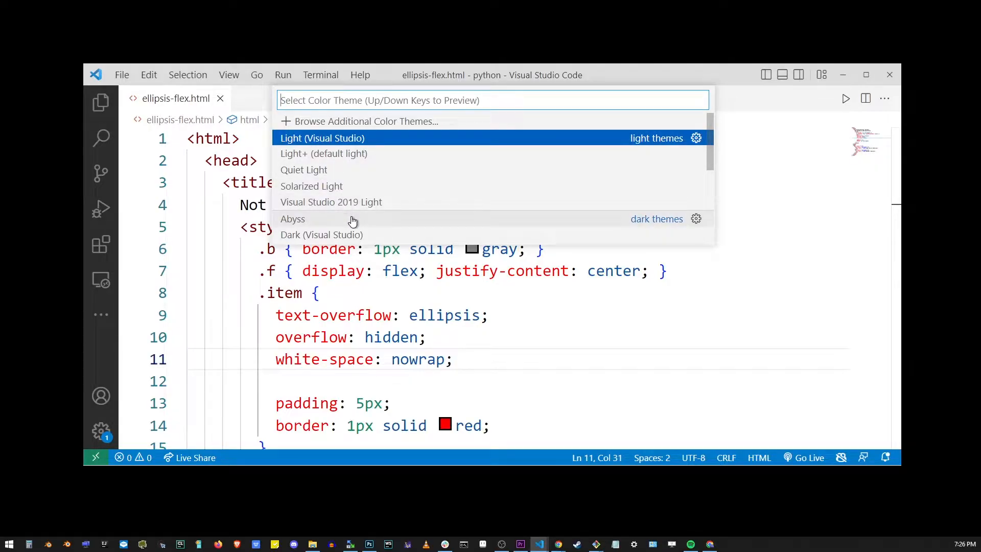
key(Escape)
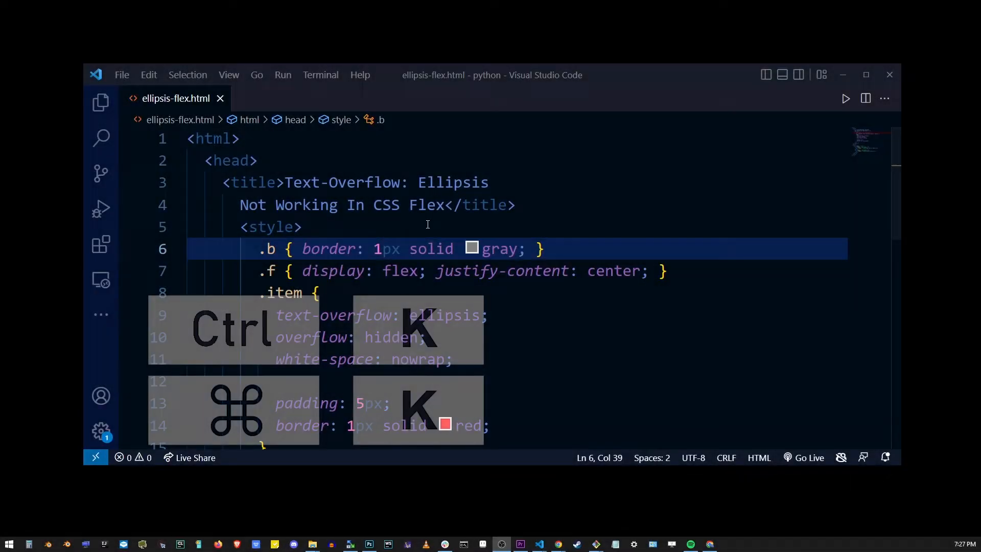
- Preview dark themes like Kimbie Dark and Abyss, then apply the default dark theme
double_click(376, 249)
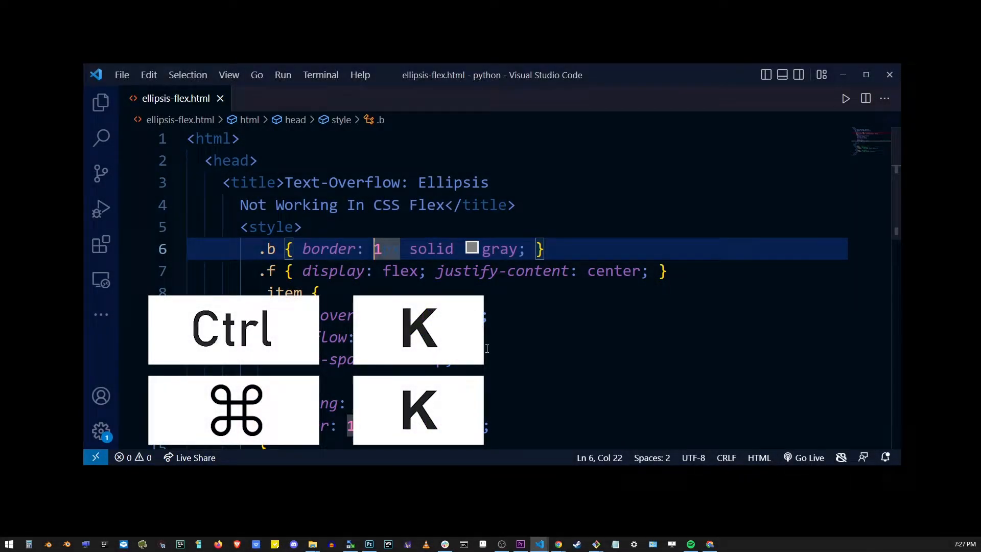
key(ctrl+k)
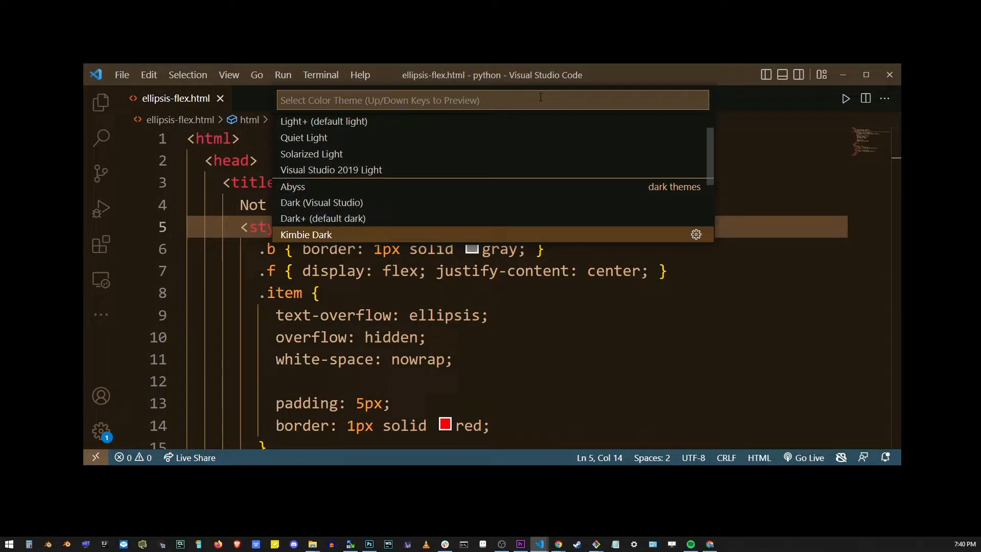
scroll(down, 3)
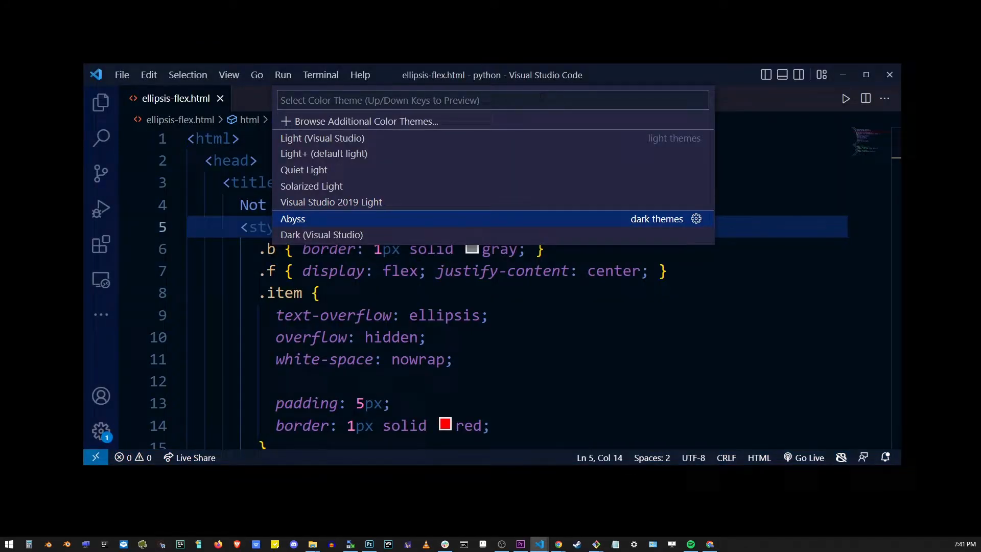
key(Escape)
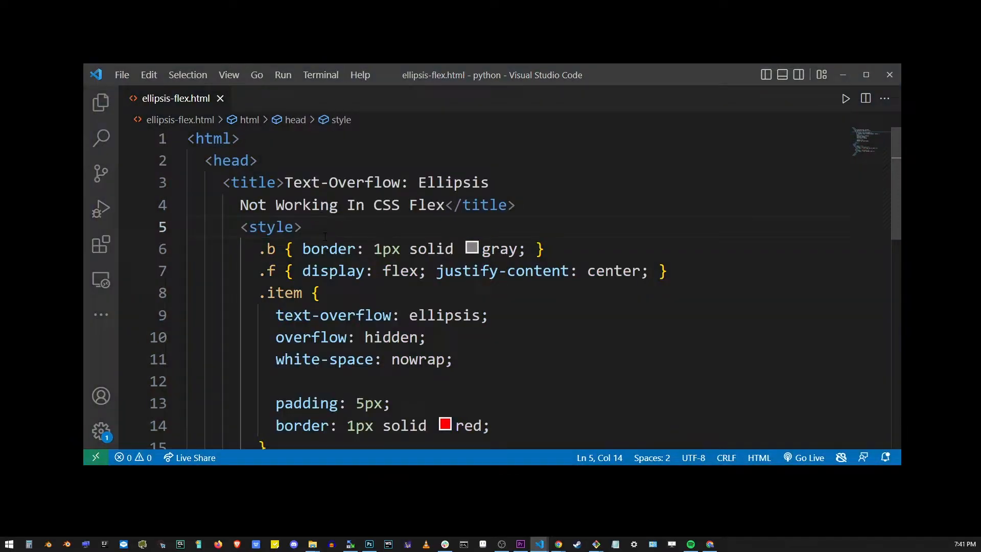
- Browse additional marketplace color themes and preview options such as Ayu Dark Bordered
double_click(430, 249)
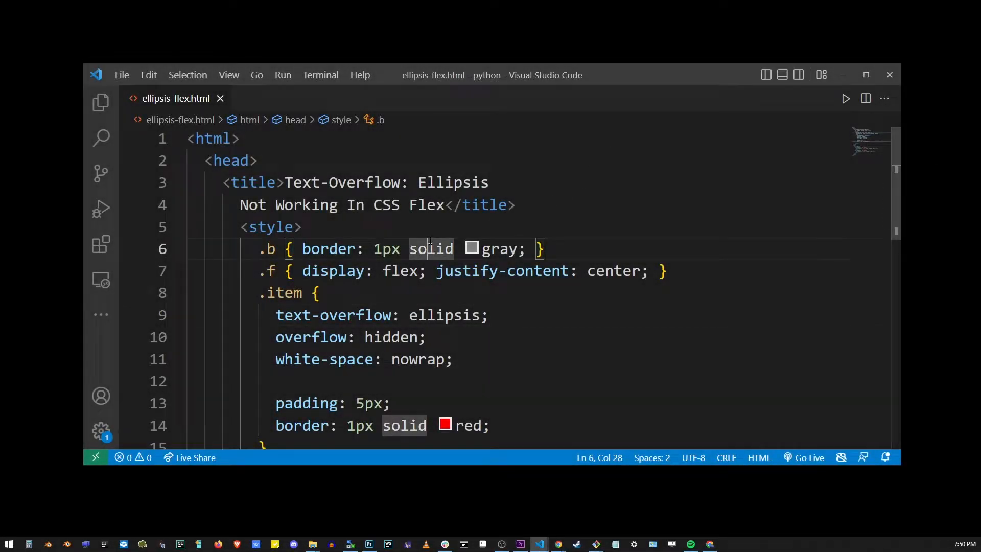
key(ctrl+k)
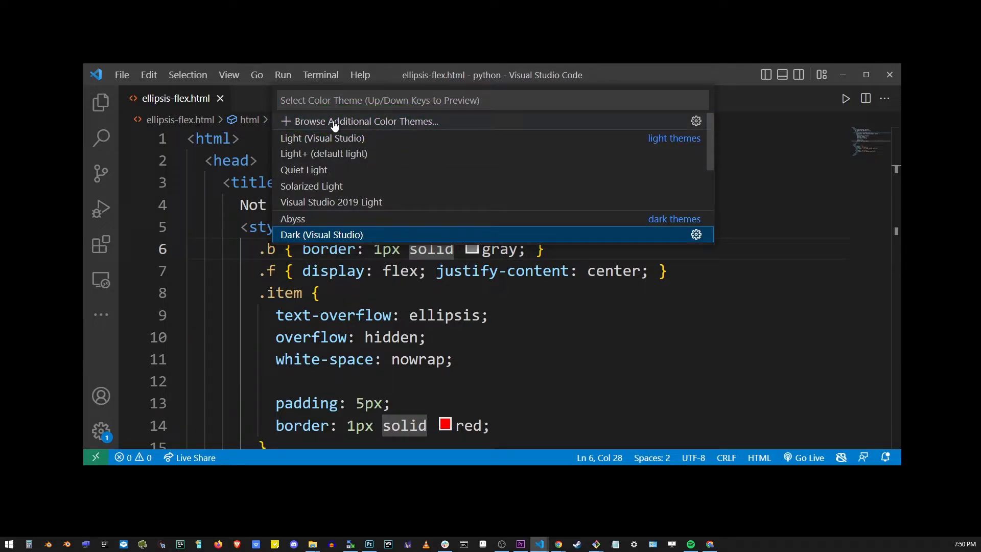
click(365, 120)
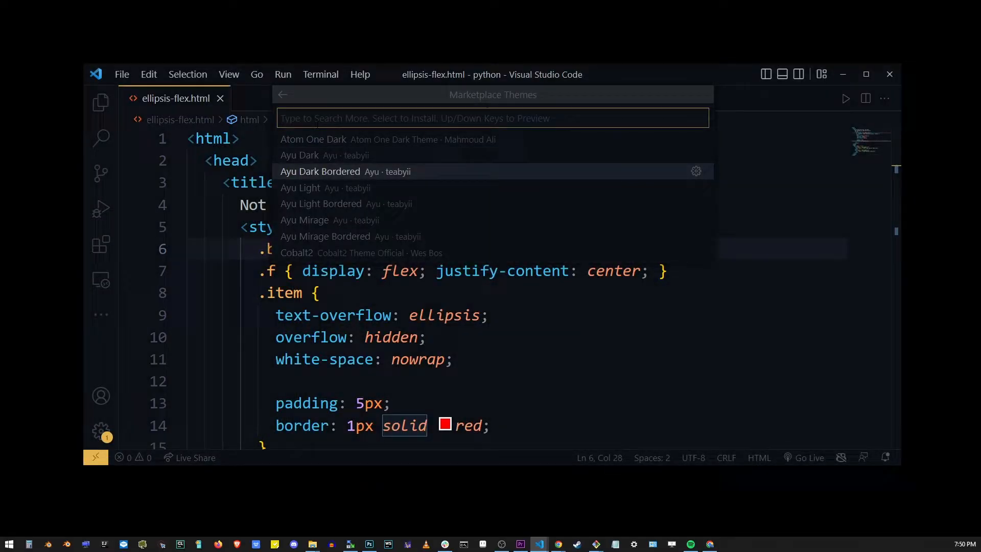
key(down)
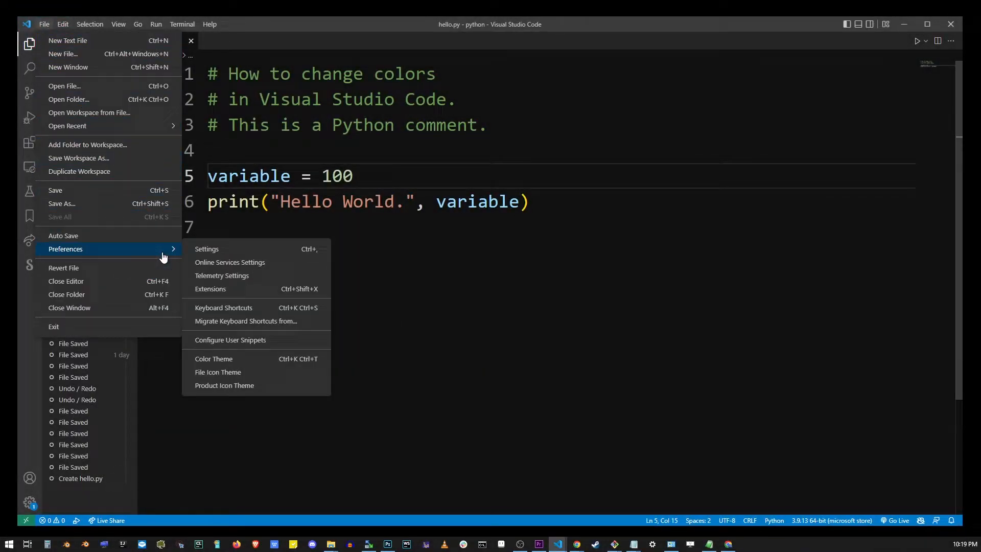
- In settings.json, set editor.selectionBackground to #FF0000 with editor.background kept at #111111
click(206, 248)
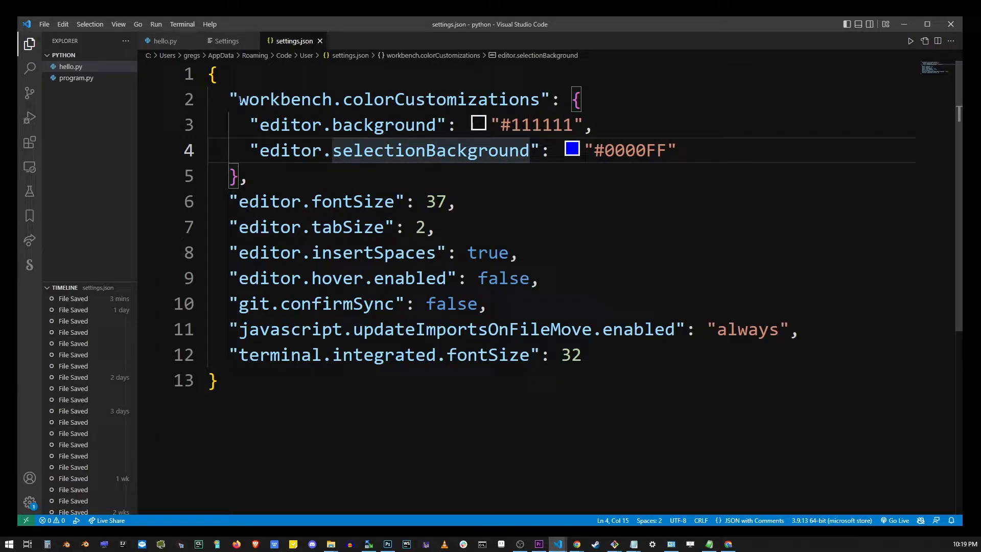
double_click(387, 99)
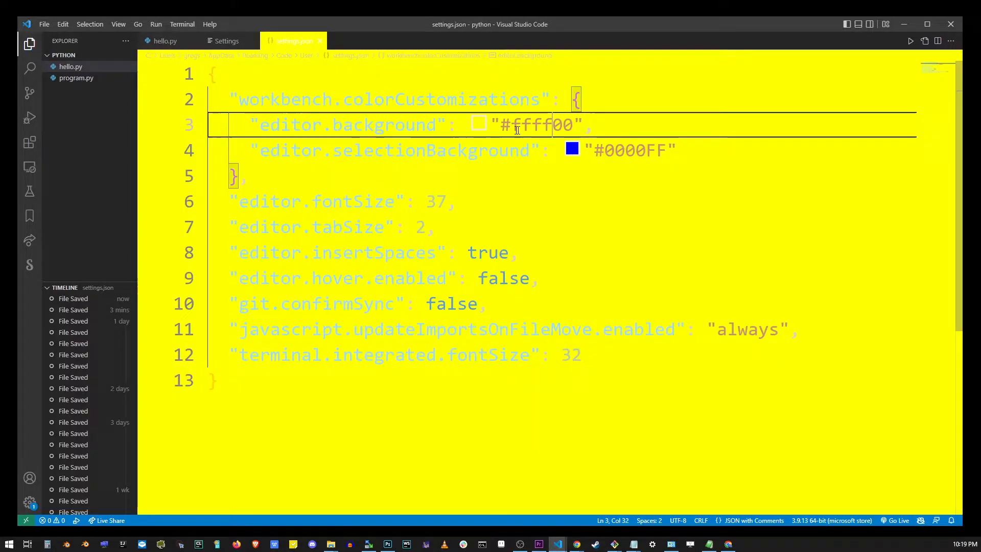
text(0000ff1)
text(111111)
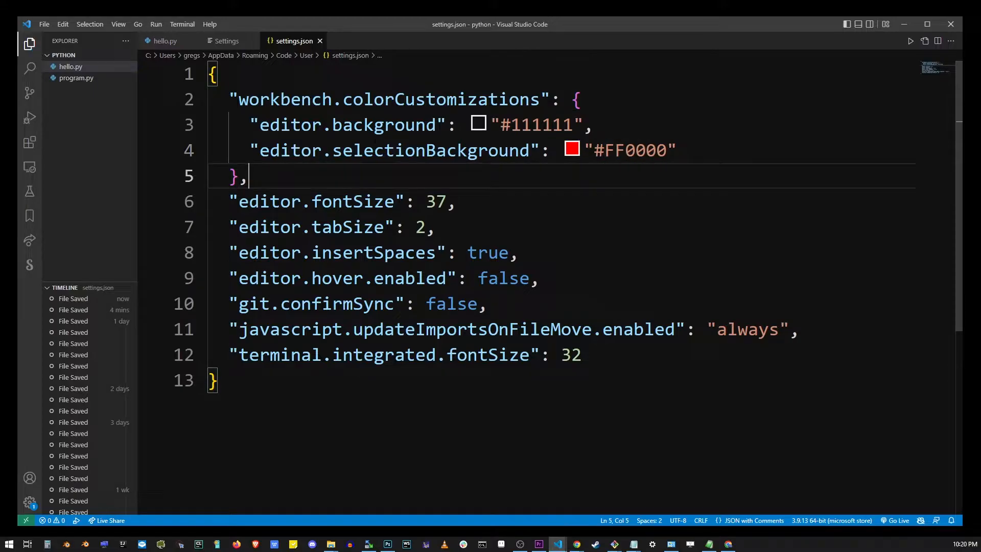
key(ctrl+s)
text("editor.foreground": ")
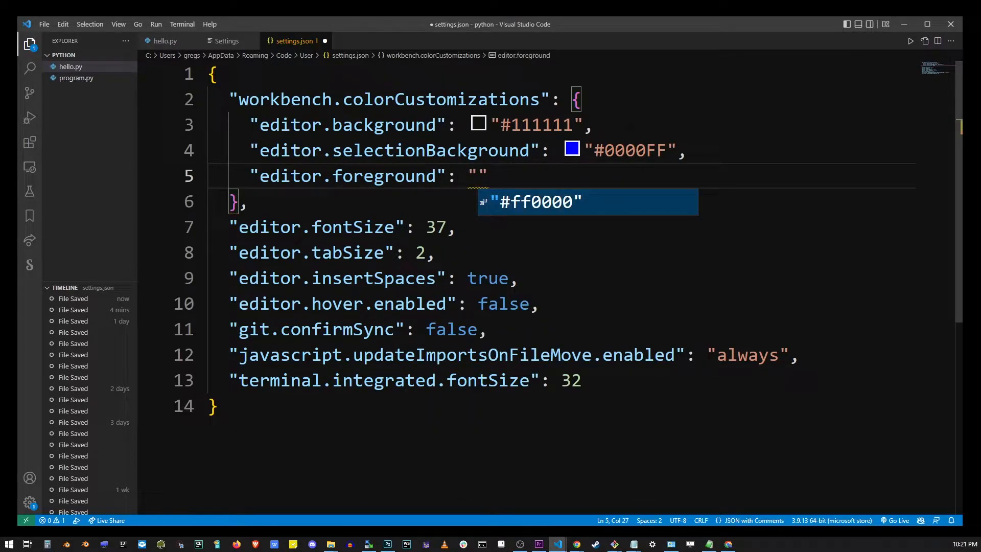
- Set editor.foreground to #999999 and add textLink.foreground #FFFF00, then save
text(#)
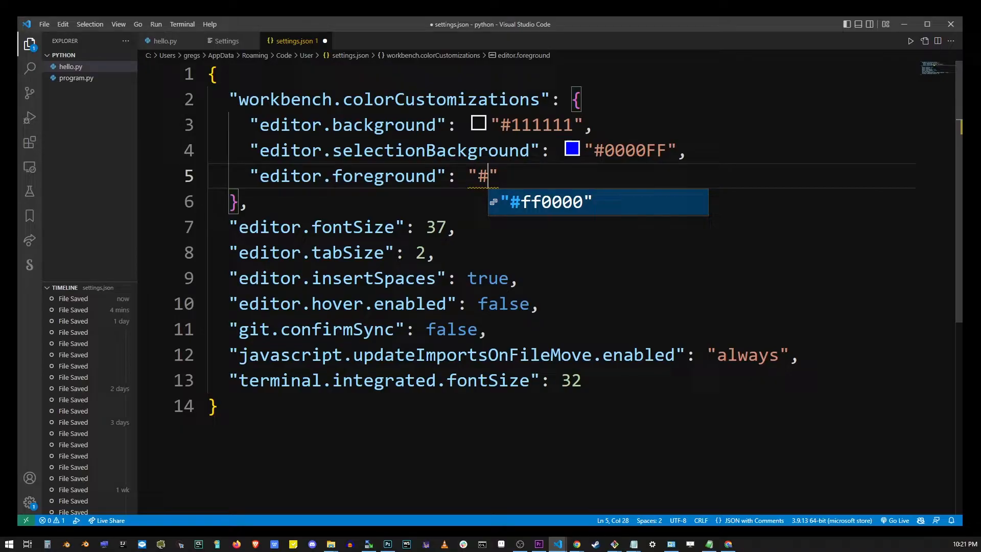
text(FFFF00)
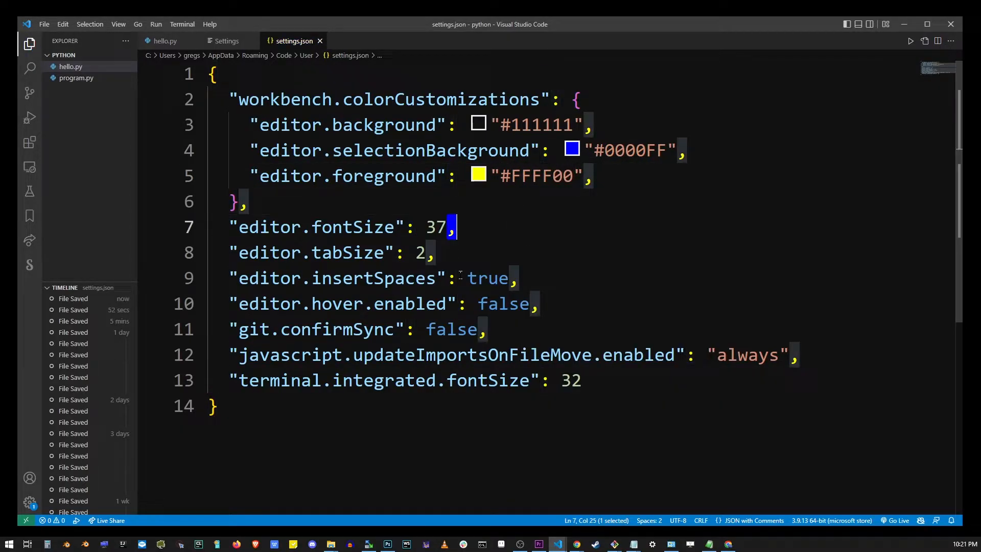
double_click(541, 175)
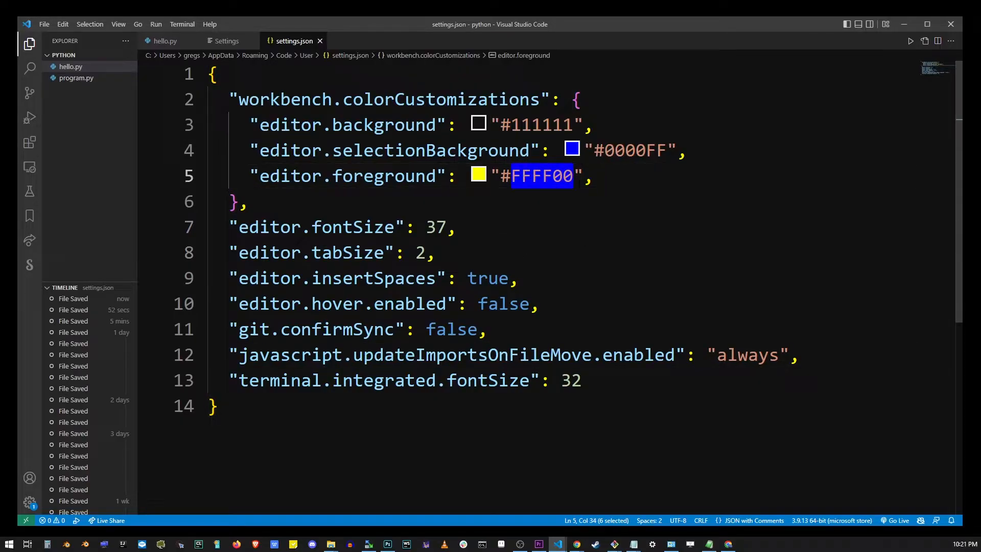
text(tex")
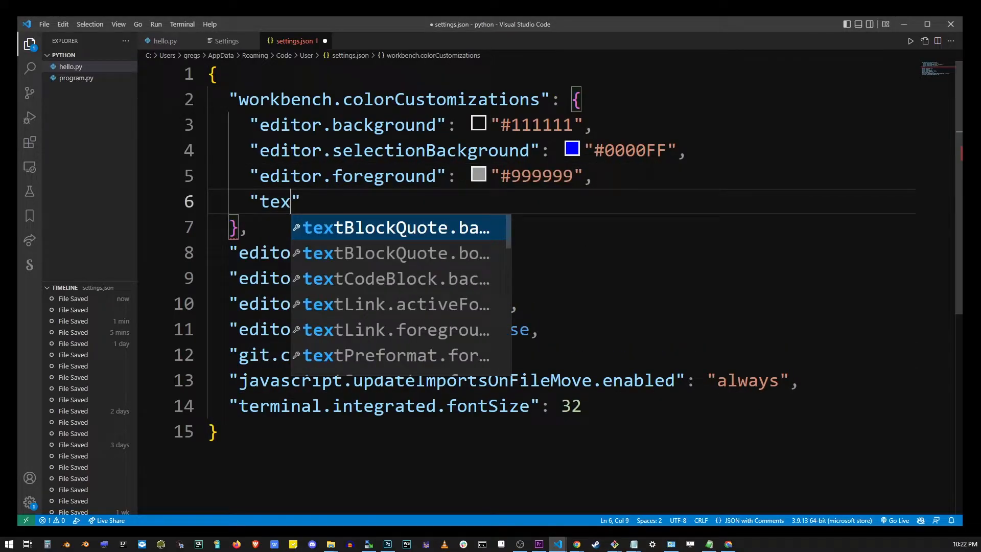
text(tLink)
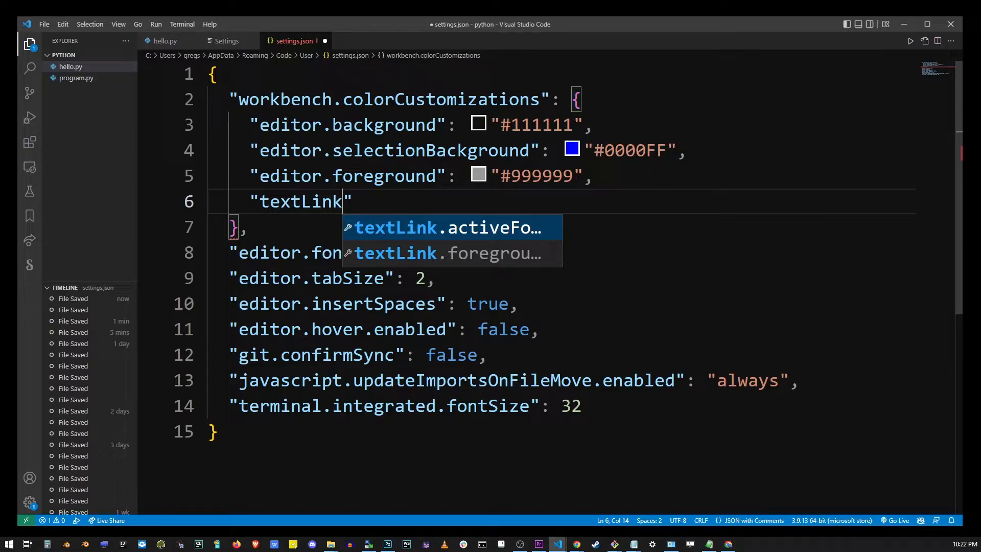
text(.foreground)
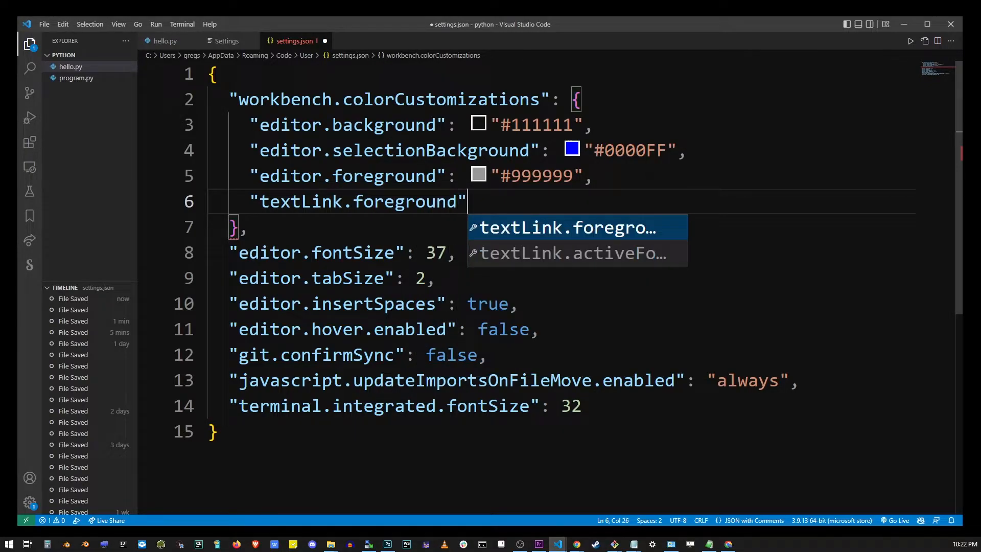
text(: "#FFFF00",)
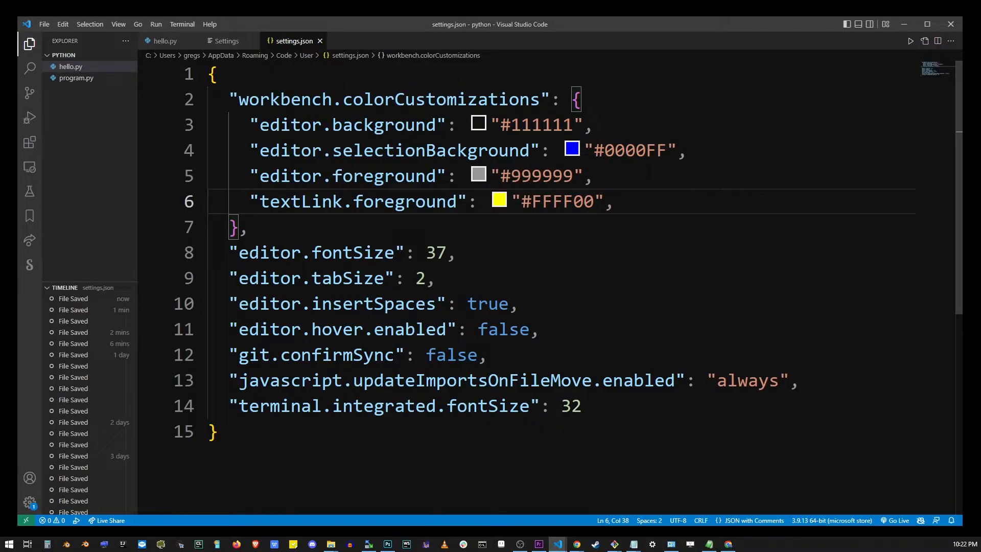
- Add toolbar.hoverBackground #FF0000 and button.background #0000FF, then view the Run and Debug panel
text(too)
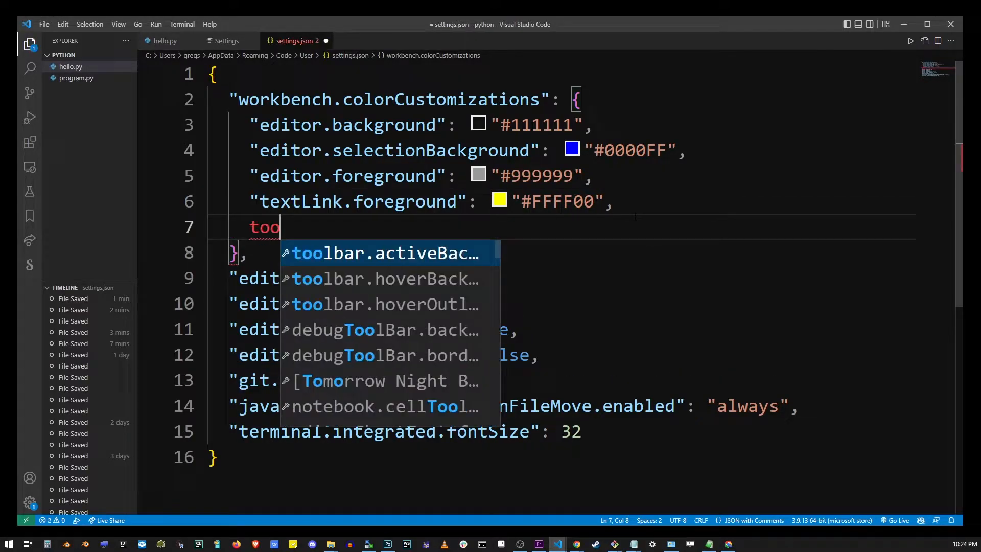
text(lbar.hoverBackground":)
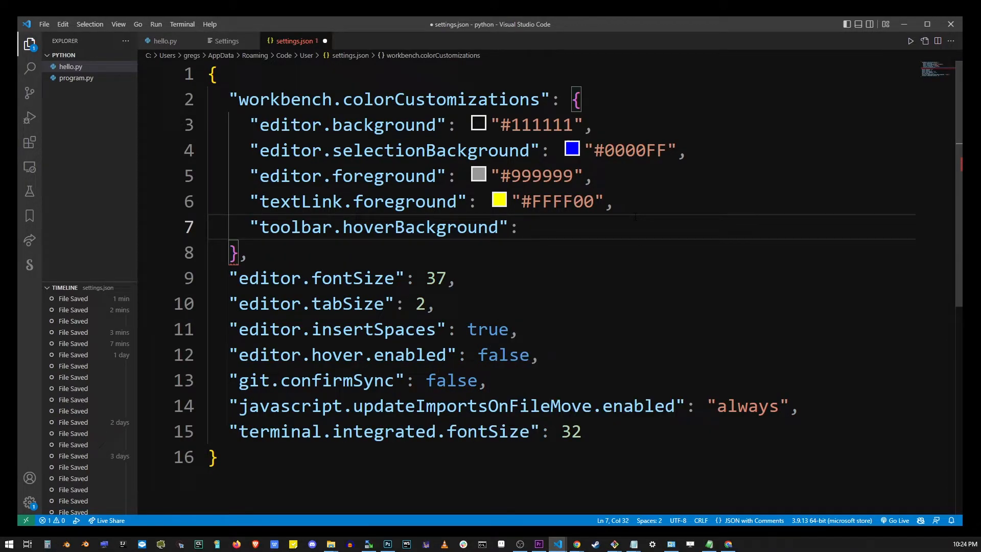
text("#00FF00",)
text("button.background)
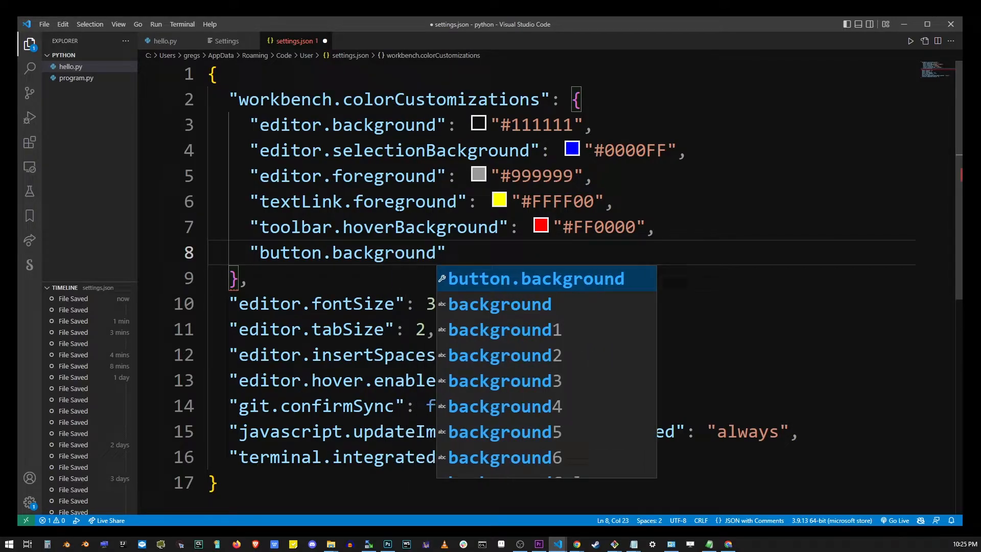
text(: "#")
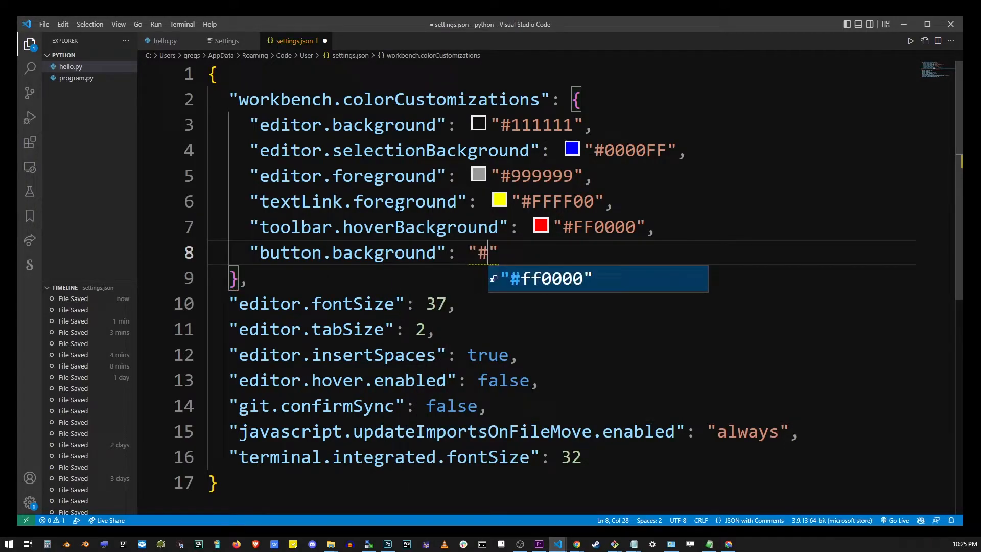
text(ff00ff)
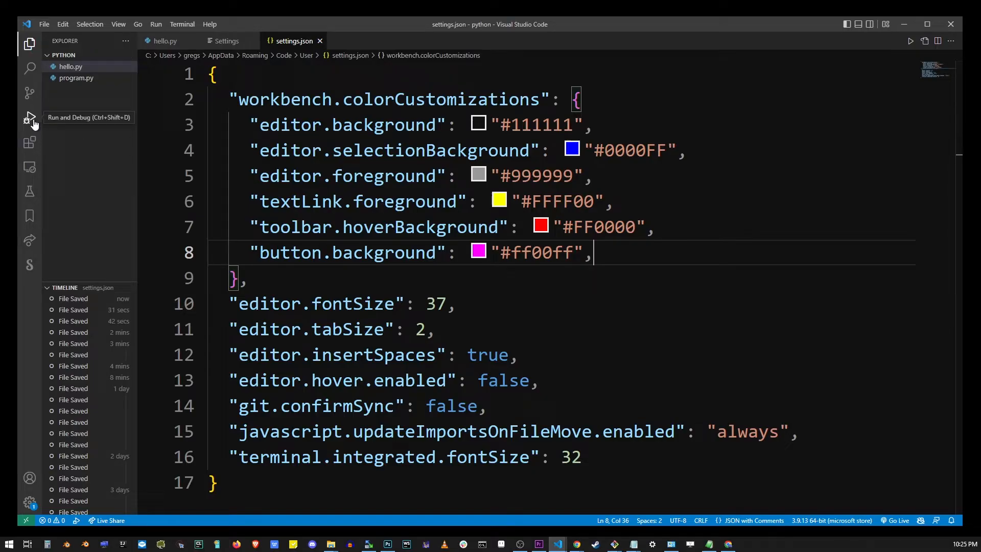
click(30, 118)
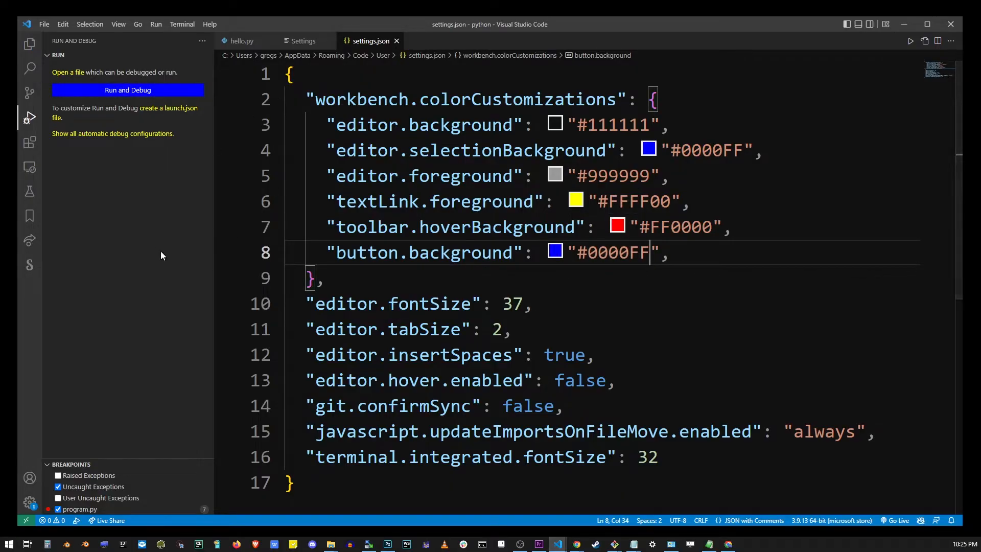
- Set button.background to #FF0000 and add input.background #0000ff and input.foreground #ffff00
click(28, 92)
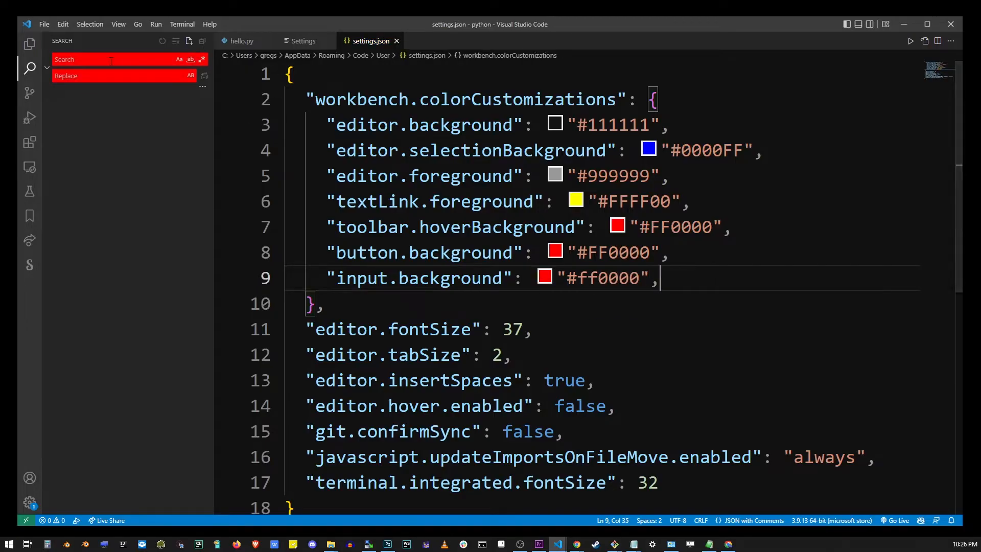
text(00ff00)
text("input.fo)
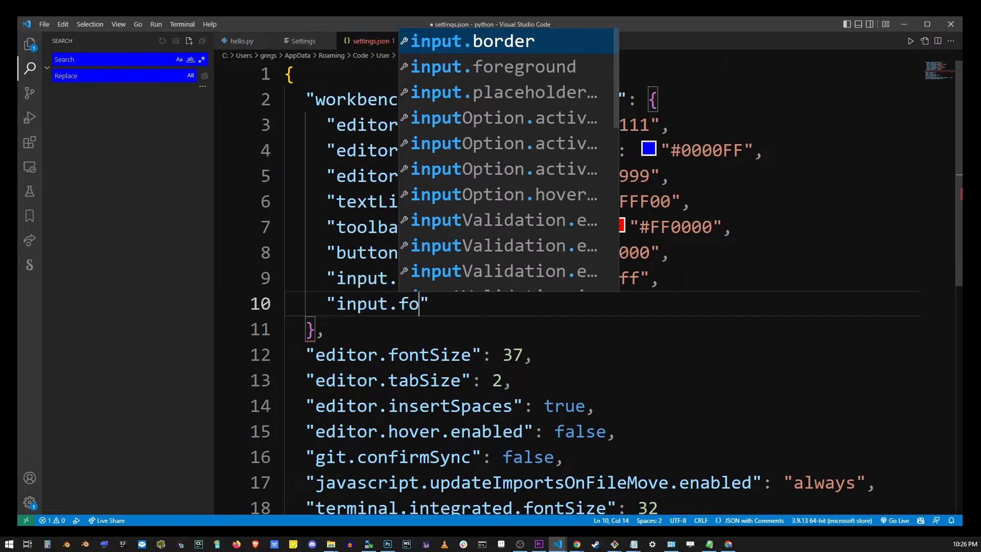
text(reground": "#ffff00",)
text("scrollbarSlider.background":)
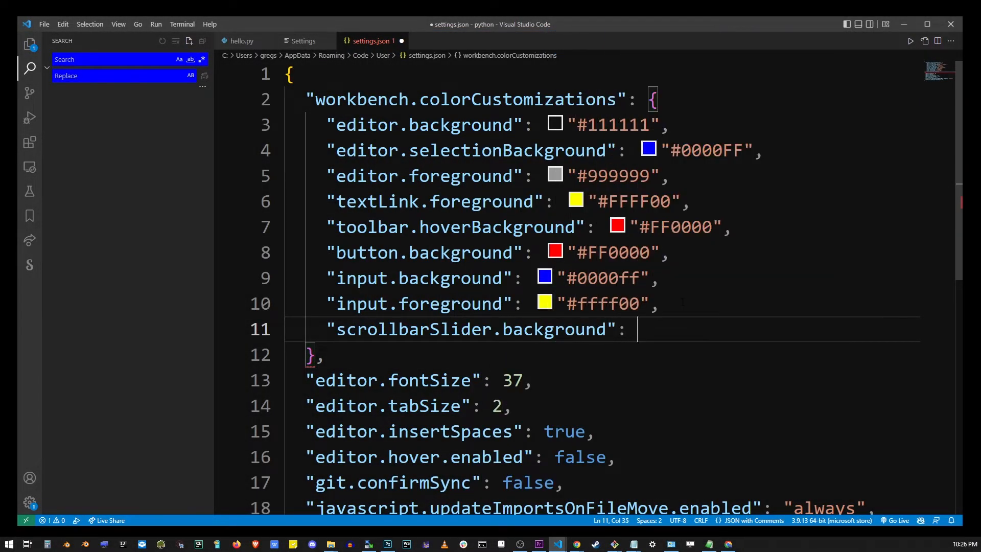
text("#ff0000",)
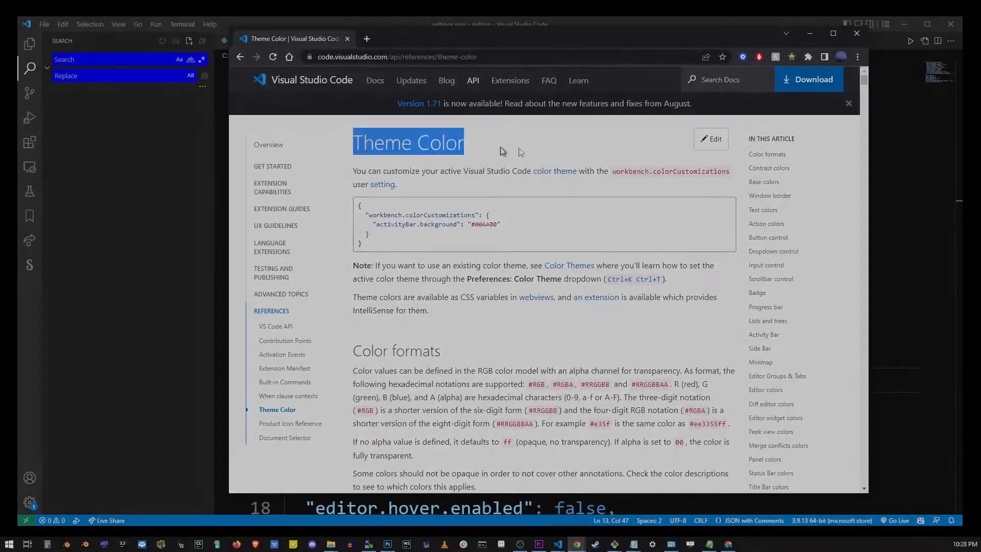
- Scroll the Theme Color docs down to the Scrollbar control scrollbarSlider entries
scroll(down, 3)
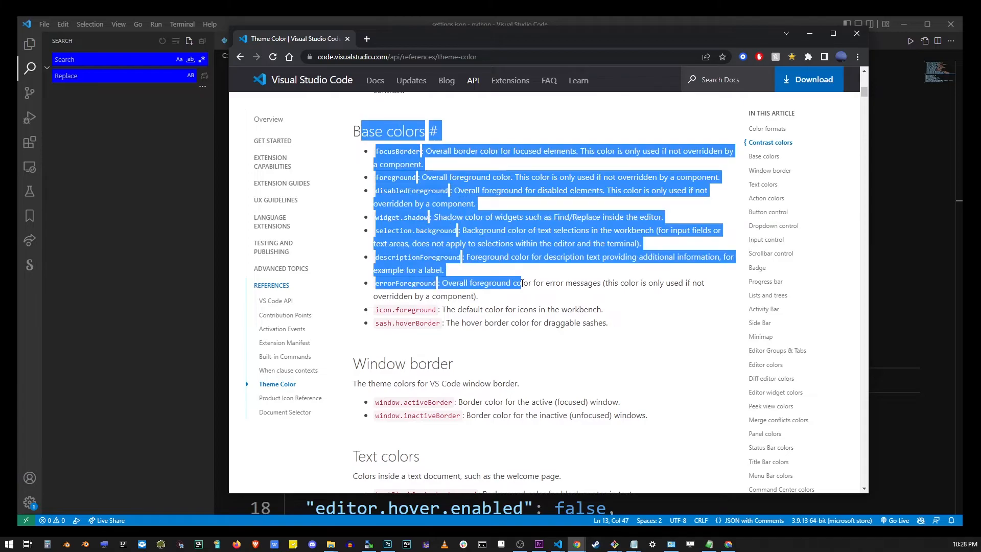
scroll(down, 3)
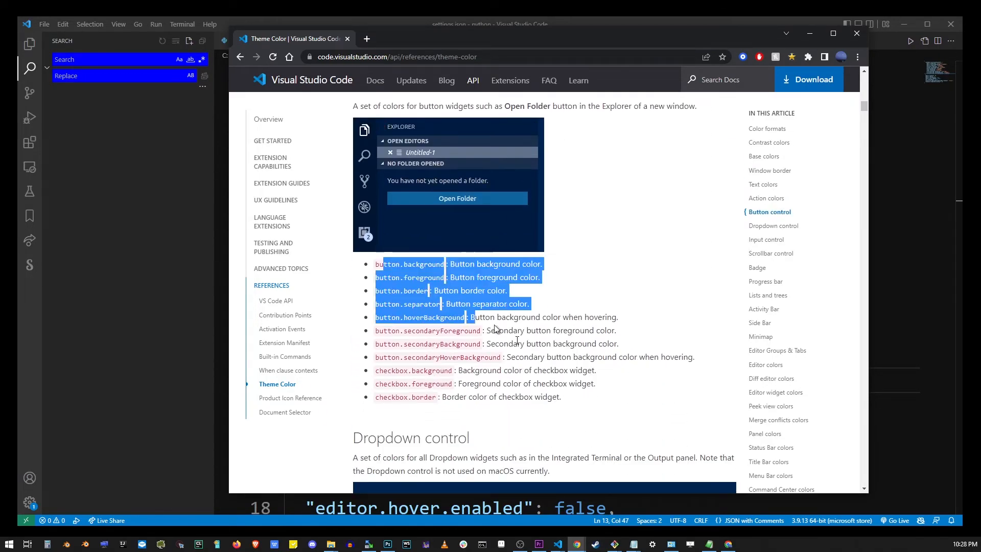
scroll(down, 3)
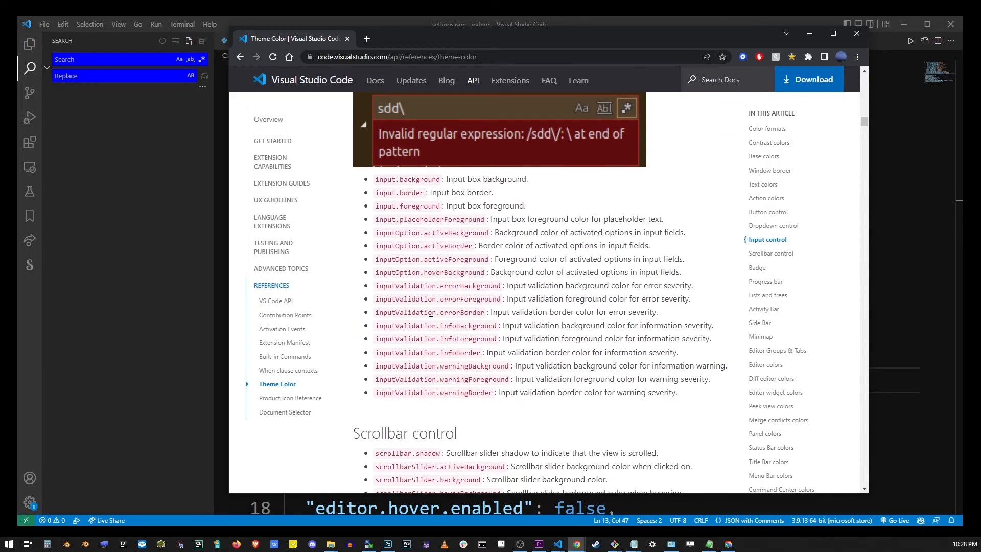
scroll(down, 3)
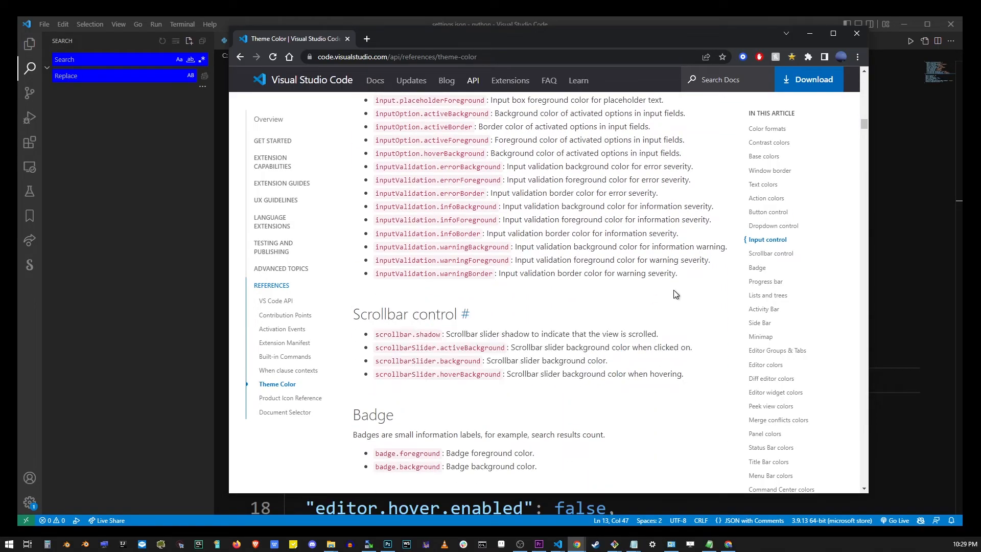